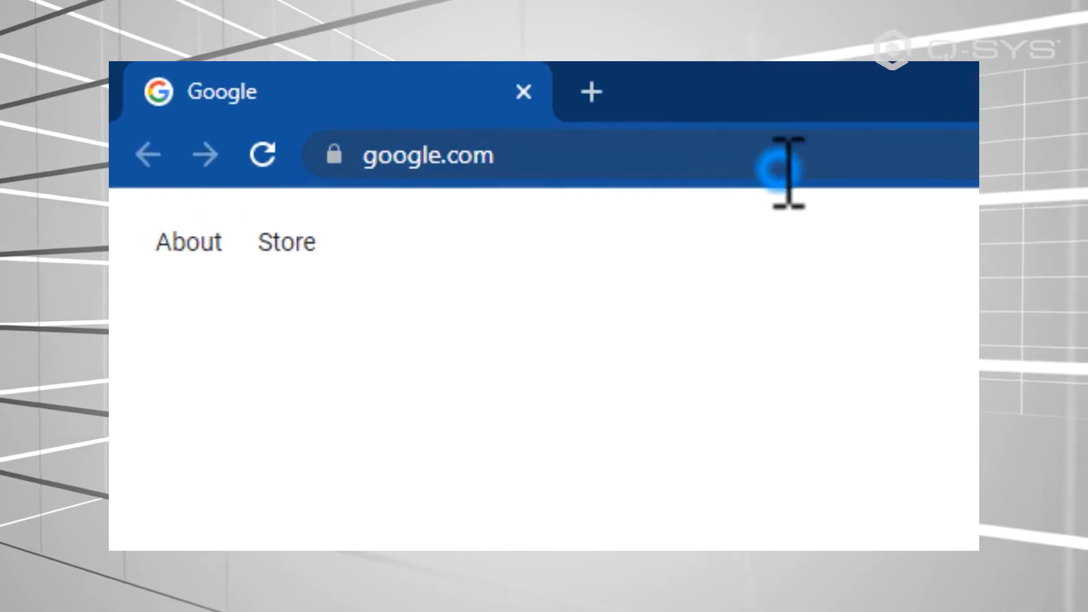
# Browse to the Core at 10.200.1.56 and enter the running Training Core's management page
pyautogui.write('10.200.1.56')
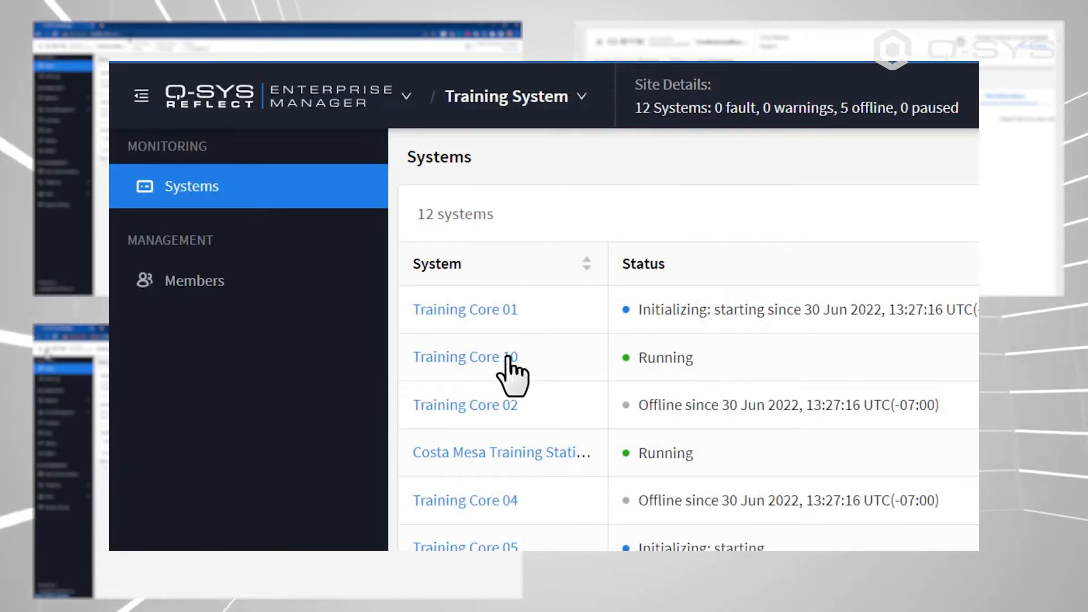
pyautogui.click(464, 357)
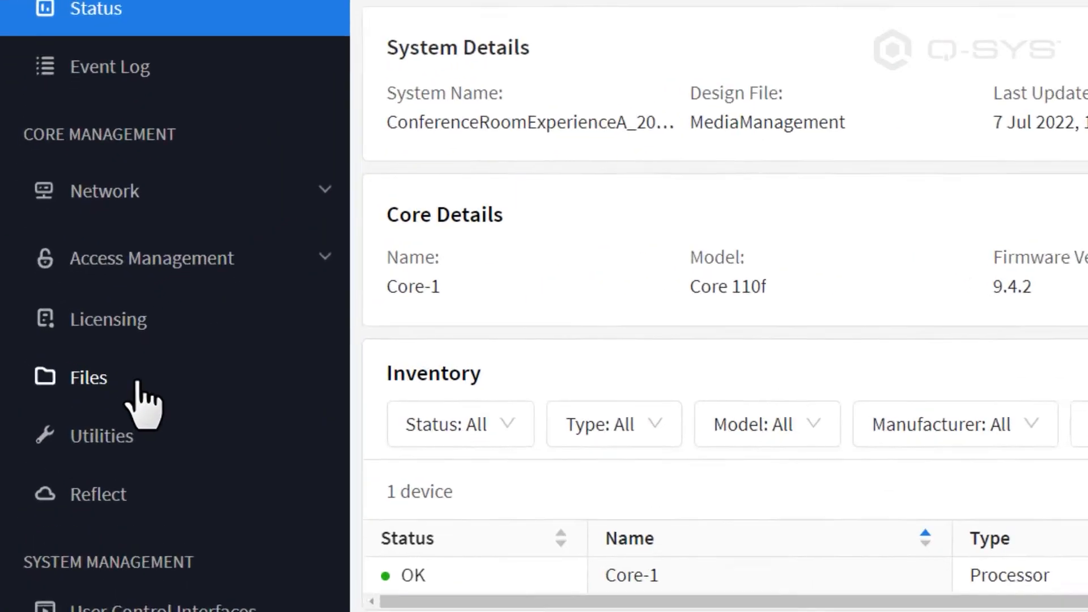
# Show the Core's Files page with its five locked folders
pyautogui.click(89, 377)
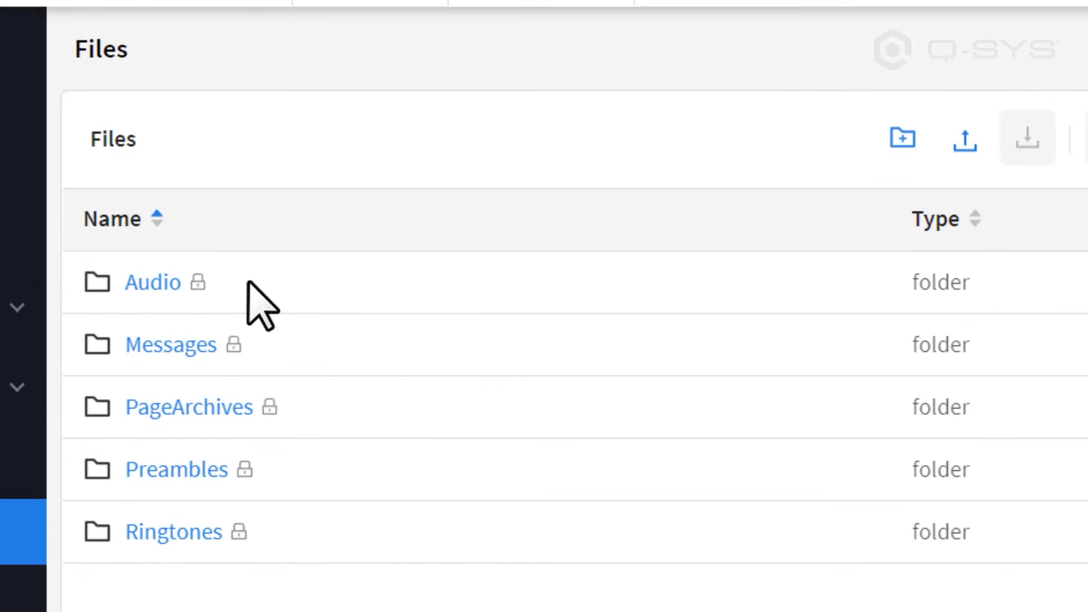
pyautogui.moveTo(300, 381)
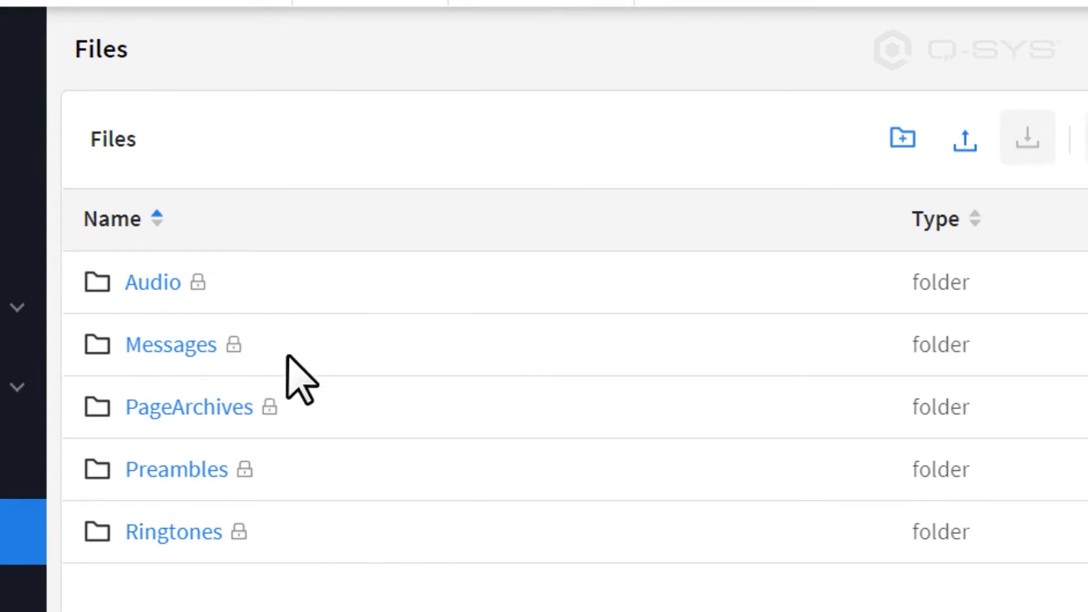
pyautogui.moveTo(317, 450)
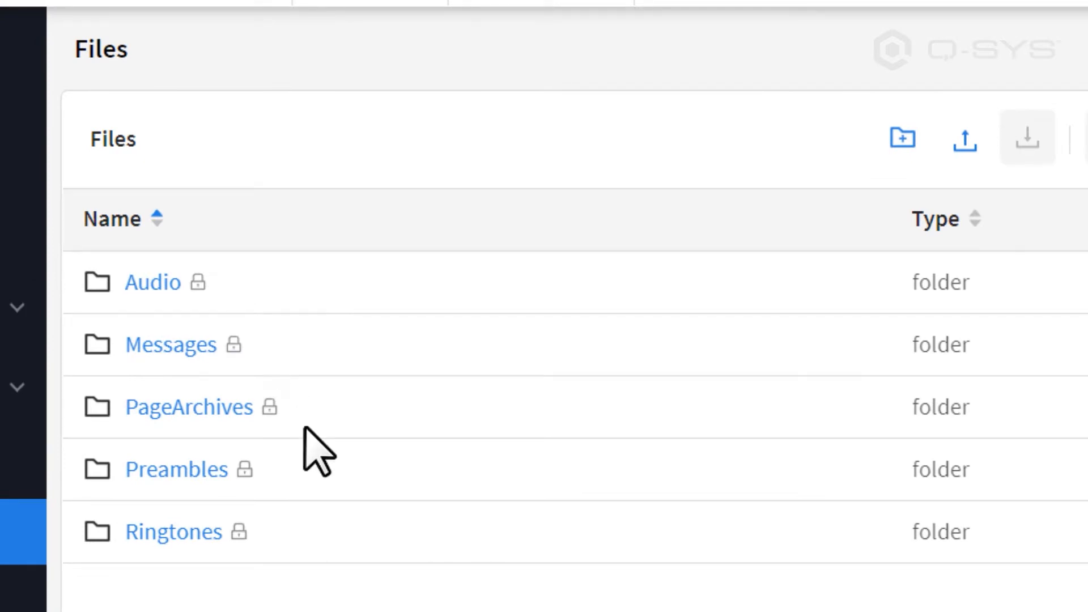
pyautogui.moveTo(337, 559)
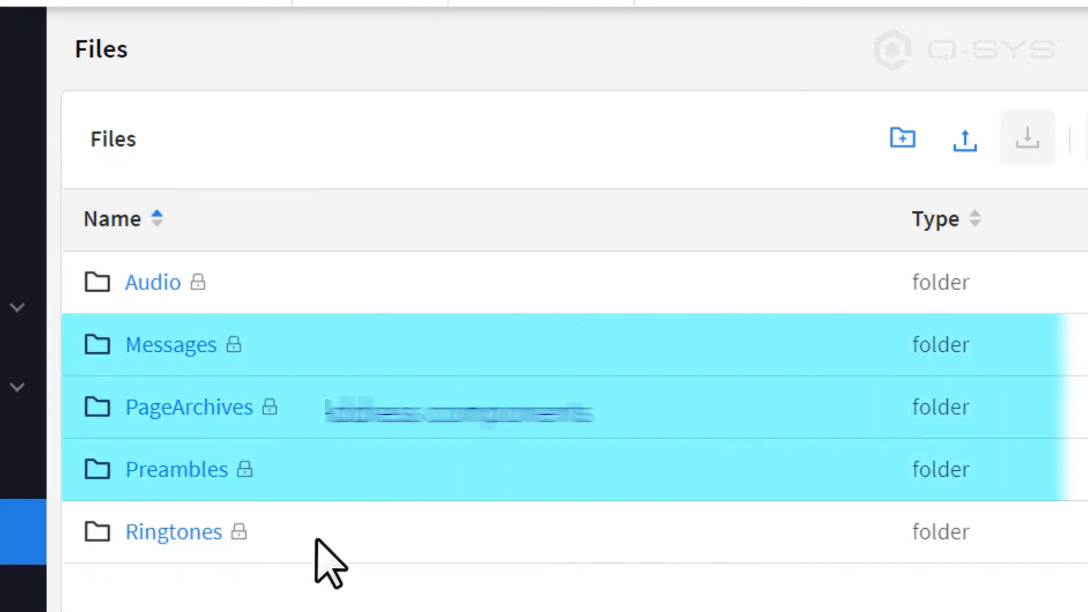
pyautogui.click(174, 531)
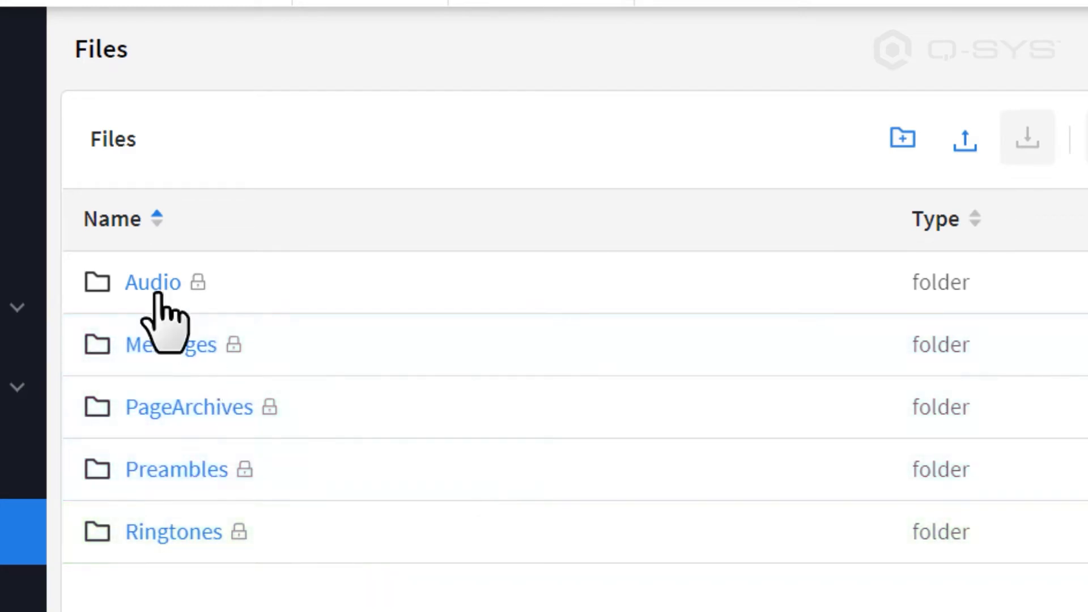
# Enter the Audio folder, which holds only the Test subfolder
pyautogui.click(152, 283)
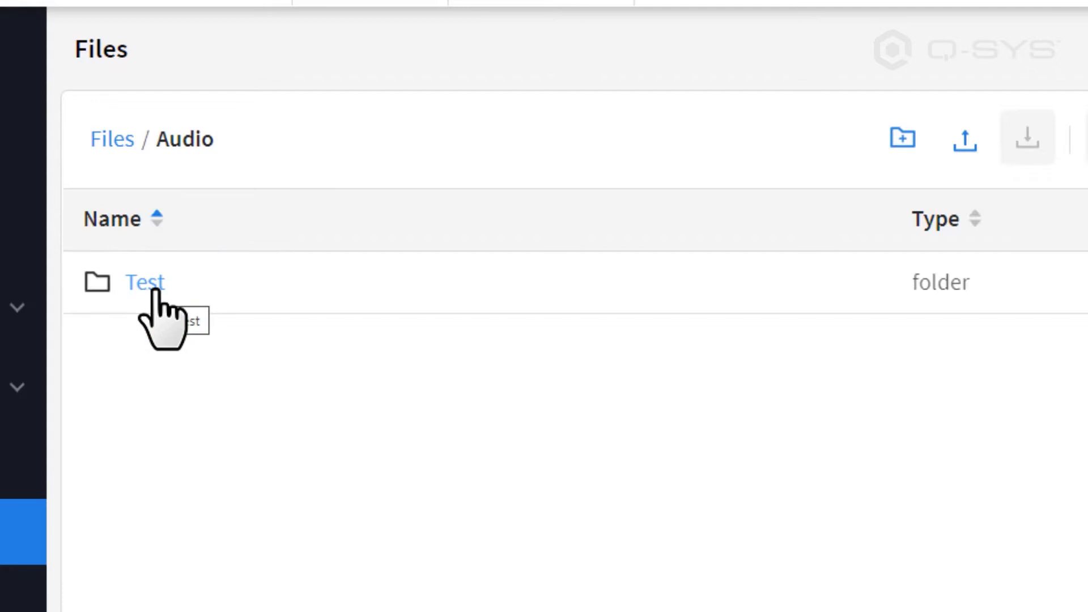
pyautogui.moveTo(196, 316)
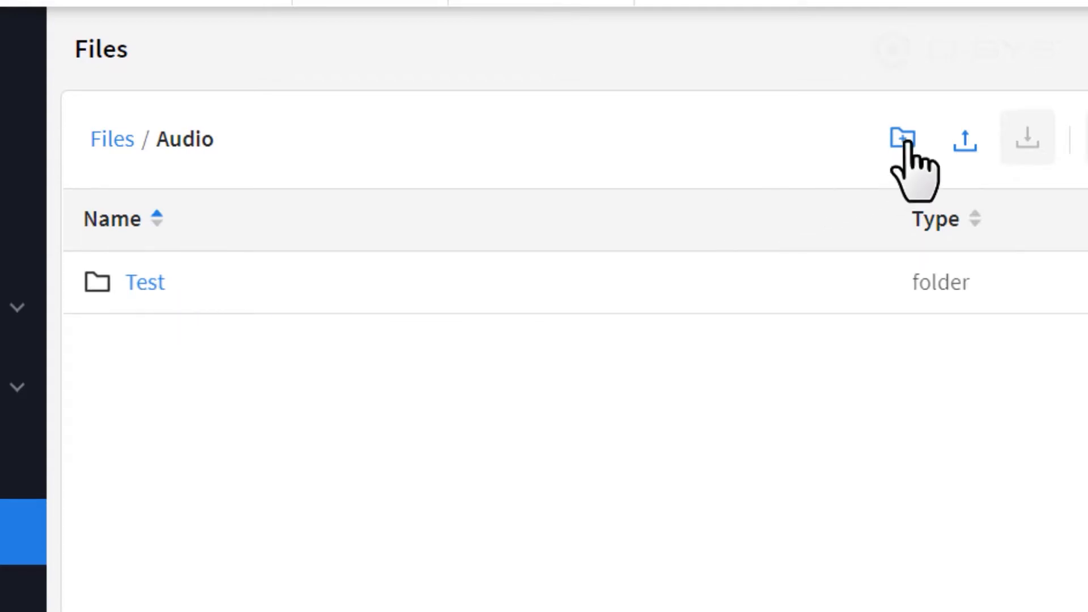
pyautogui.moveTo(901, 138)
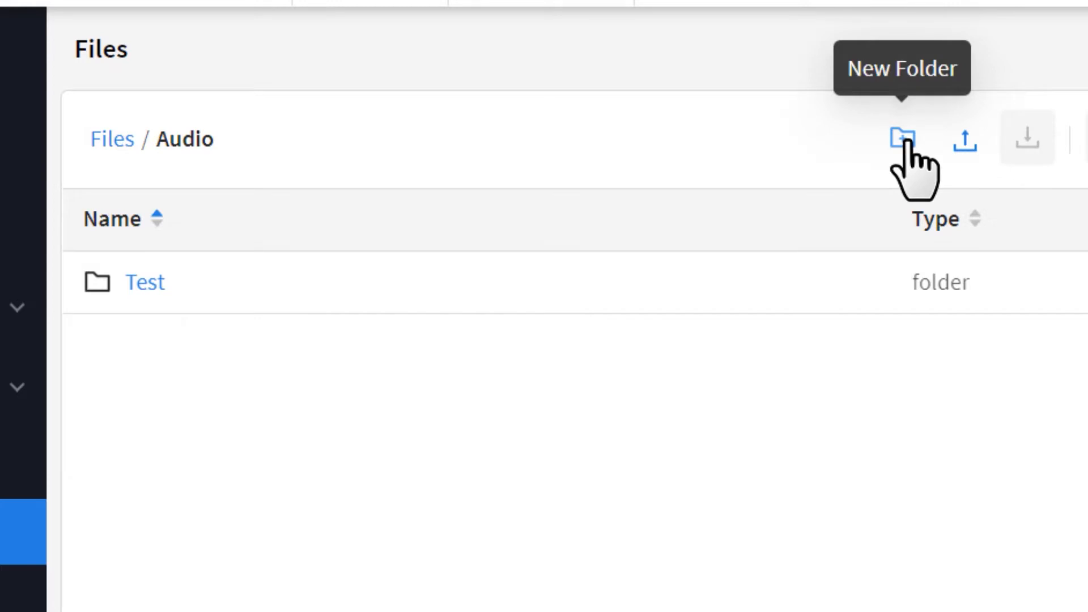
pyautogui.moveTo(965, 139)
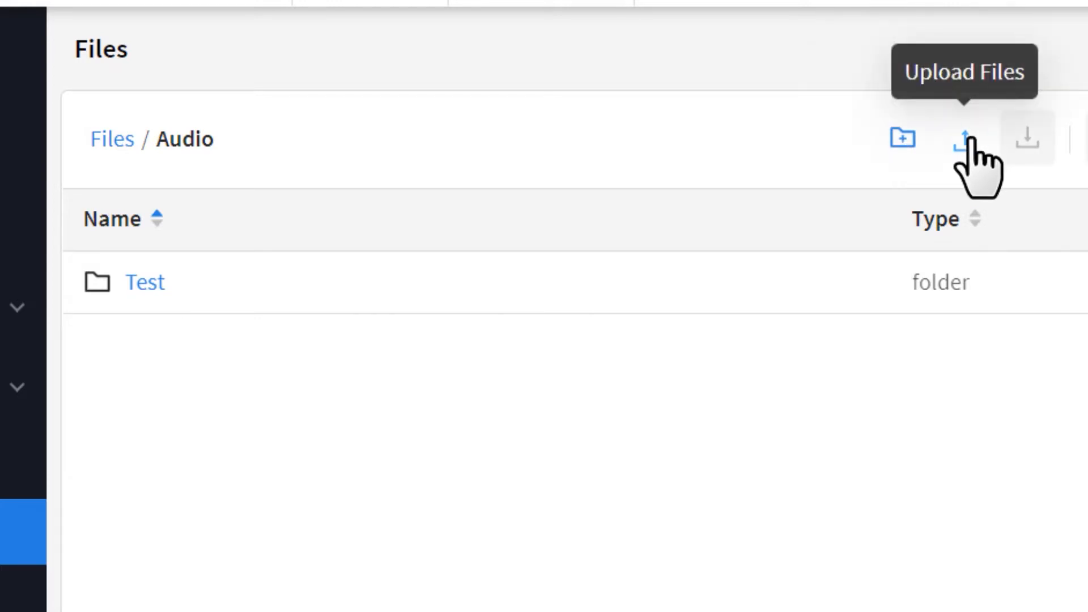
# Upload the five WAV files, Falcon Escape through Self Defense, into the Audio folder
pyautogui.click(962, 137)
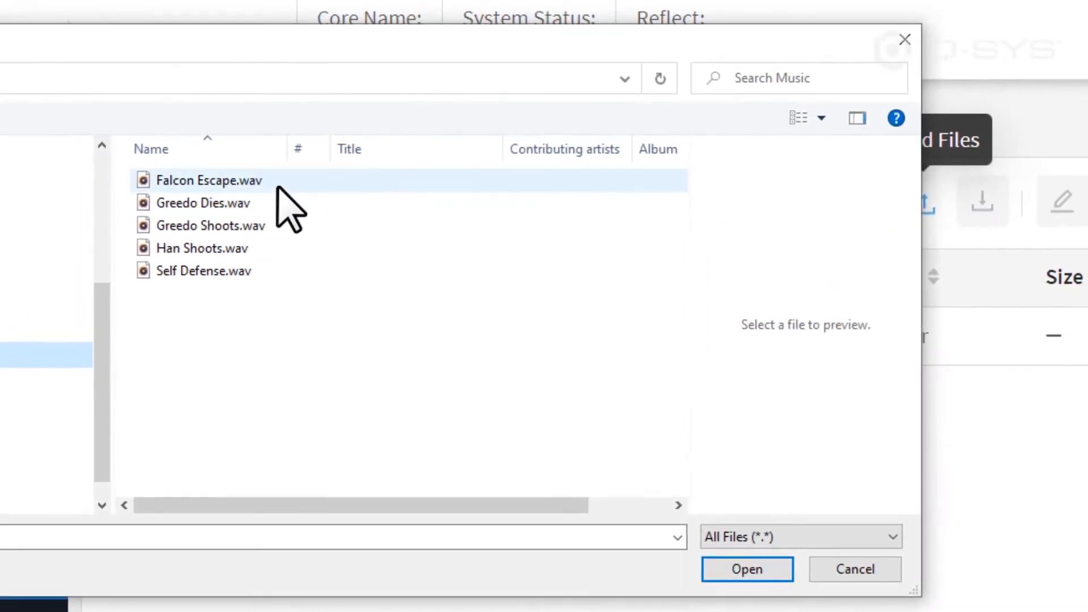
pyautogui.click(202, 249)
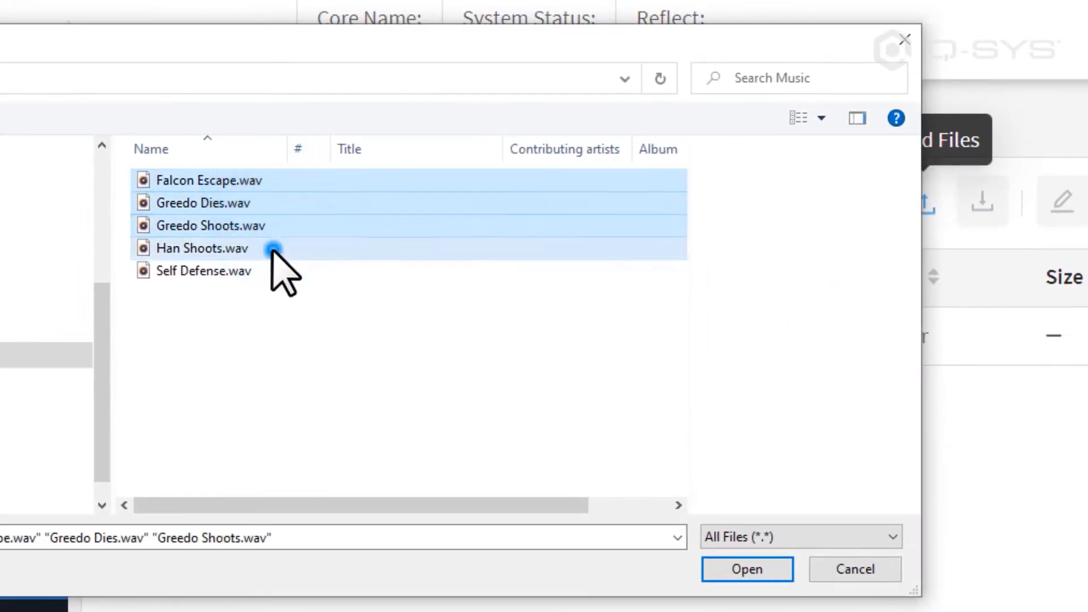
pyautogui.click(202, 270)
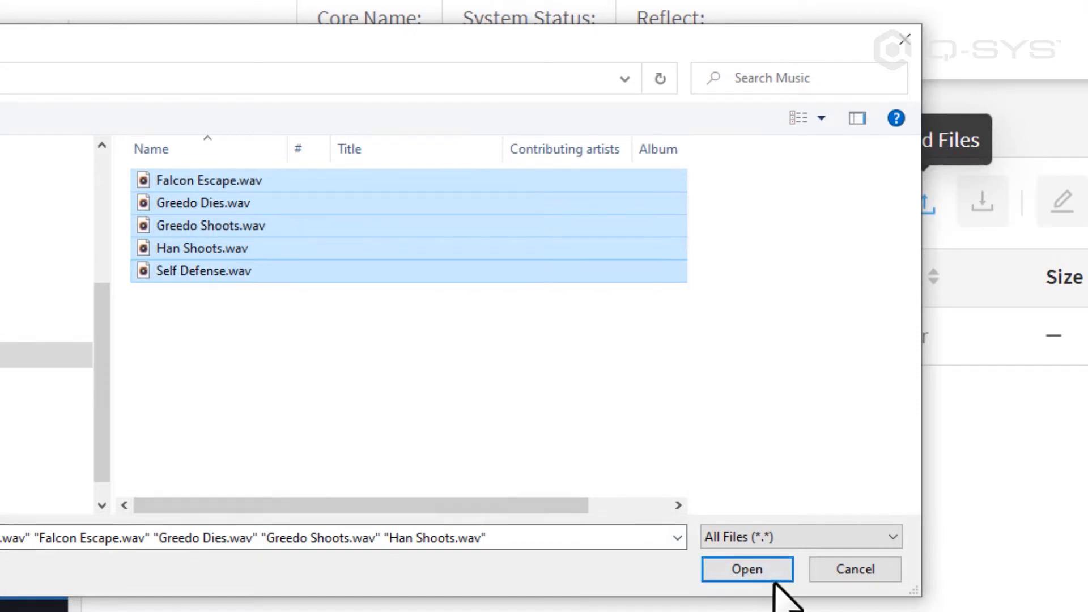
pyautogui.click(747, 569)
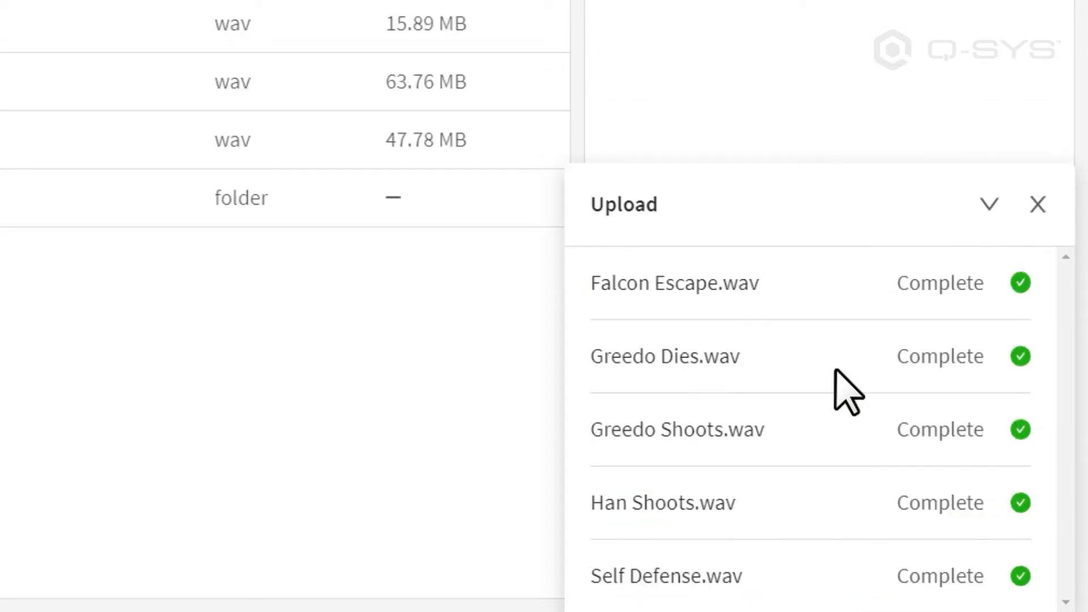
pyautogui.click(1037, 204)
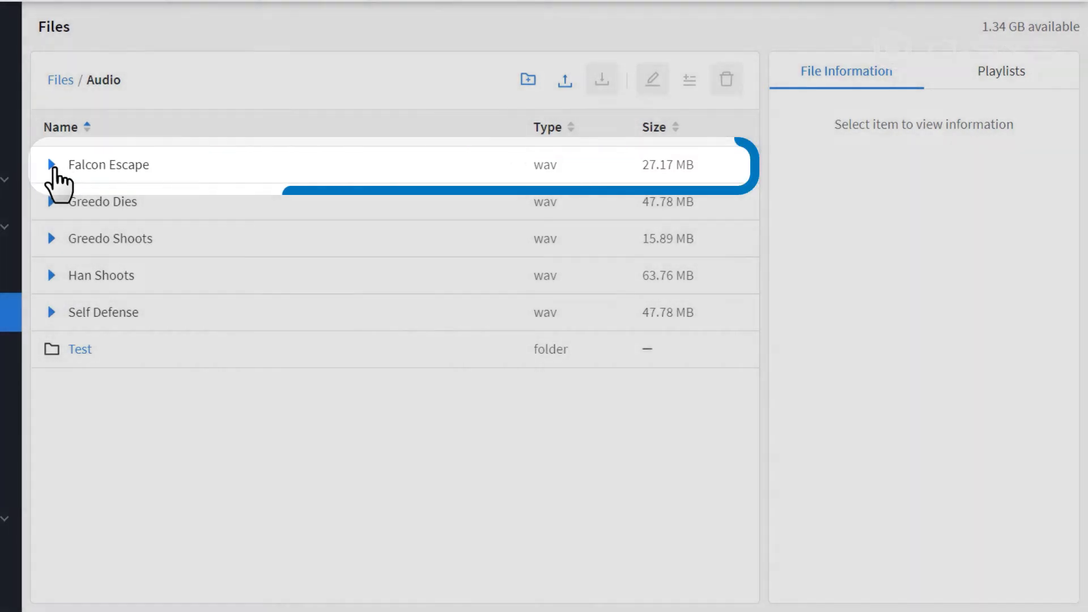
# Preview Falcon Escape, then select it together with Greedo Dies to see 2 file(s) information
pyautogui.click(108, 164)
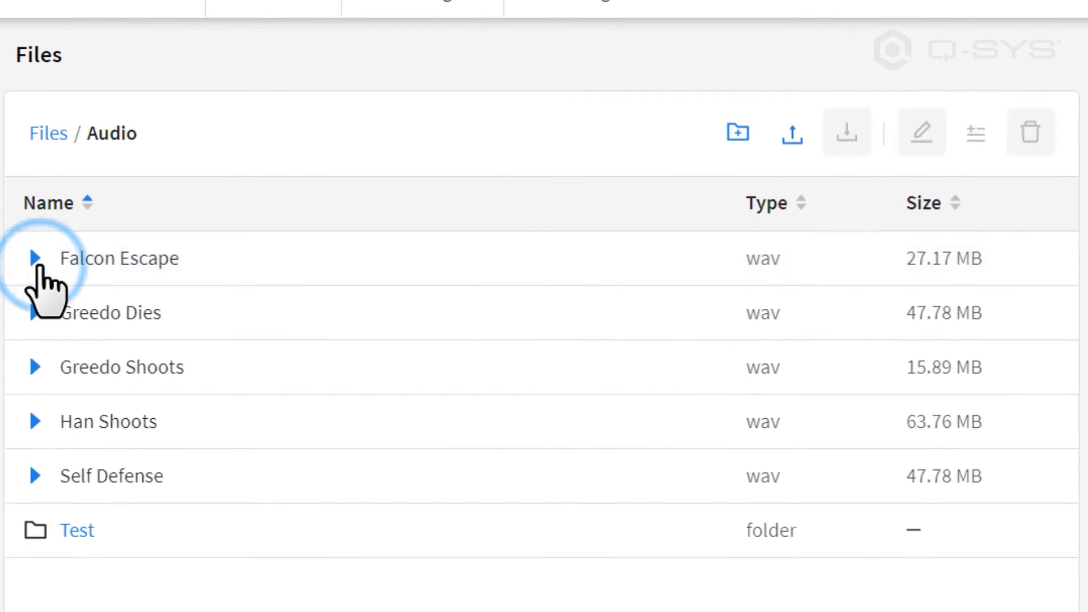
pyautogui.click(118, 258)
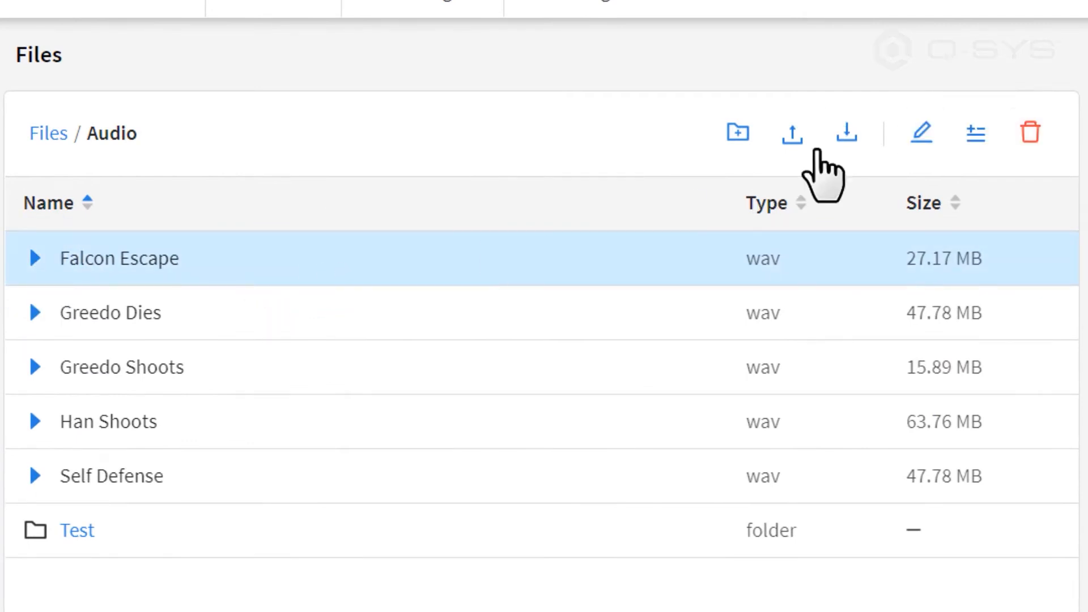
pyautogui.moveTo(846, 131)
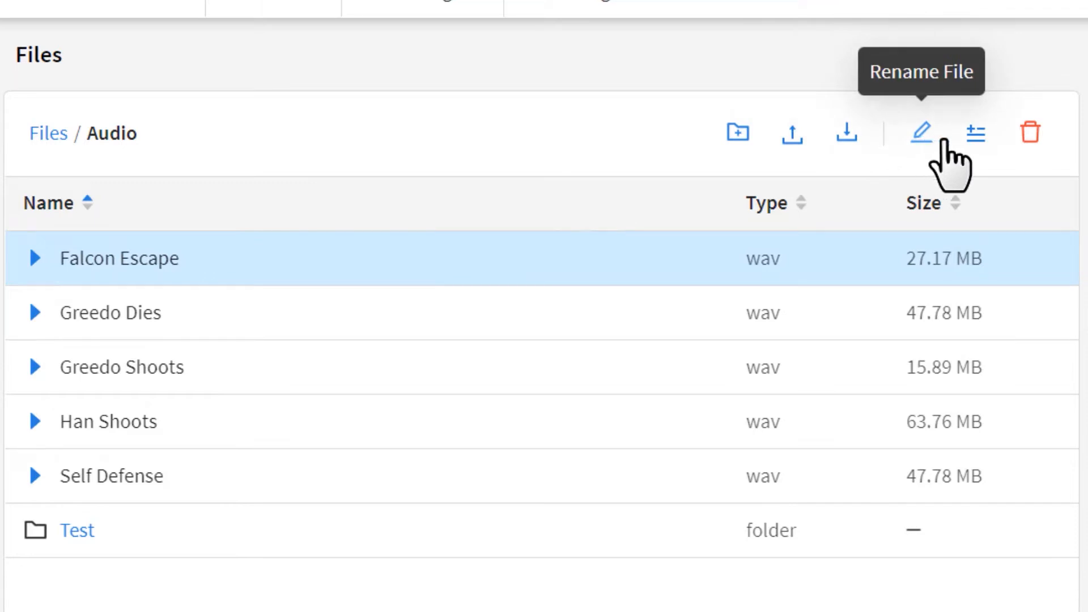
pyautogui.moveTo(1030, 164)
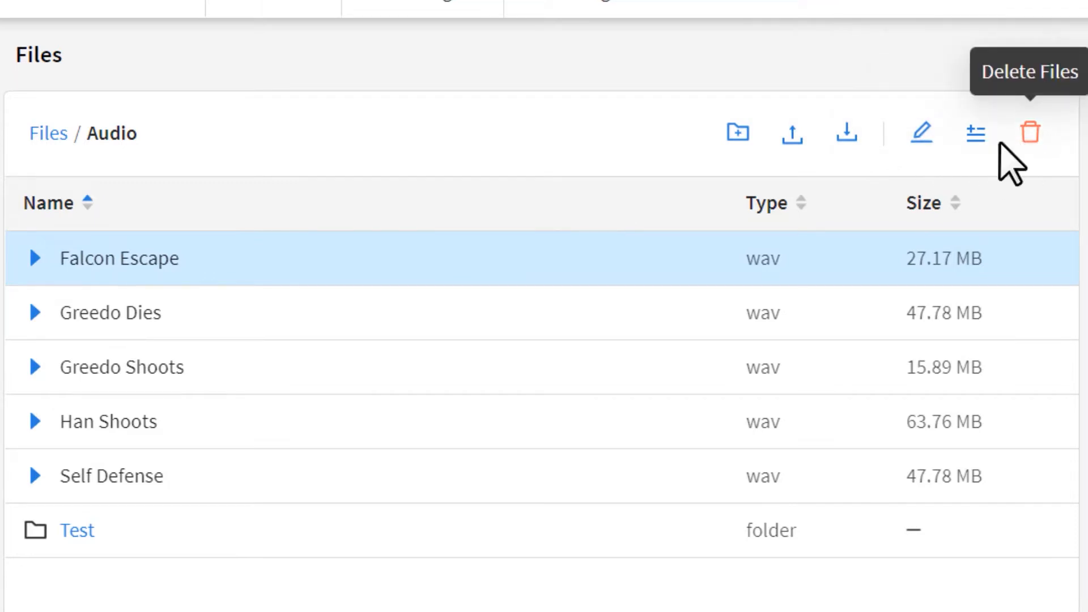
pyautogui.click(327, 312)
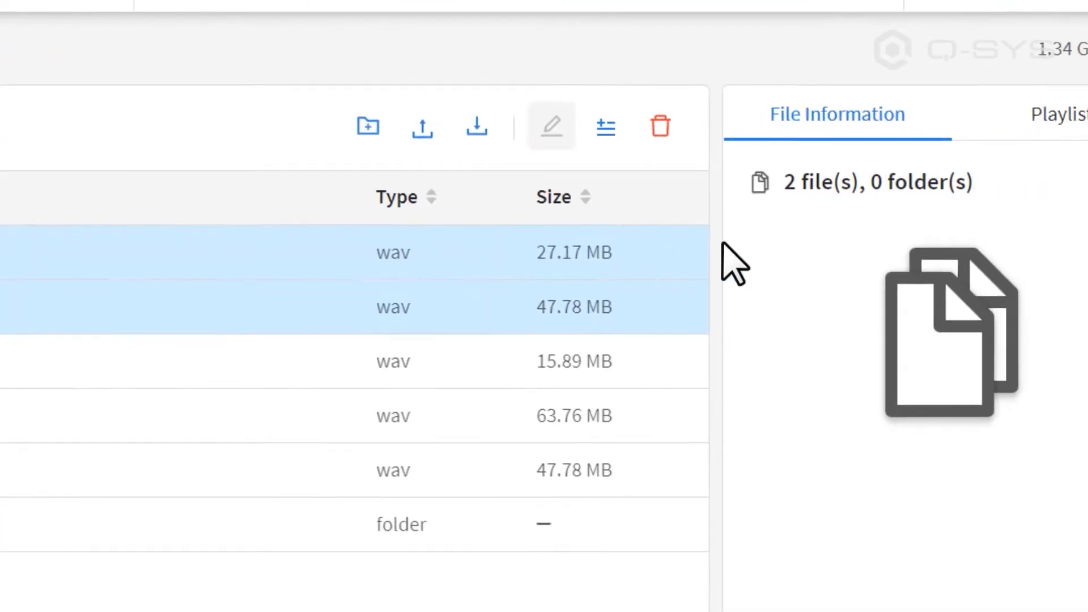
# Create a new playlist named Cantina Timeline
pyautogui.click(960, 112)
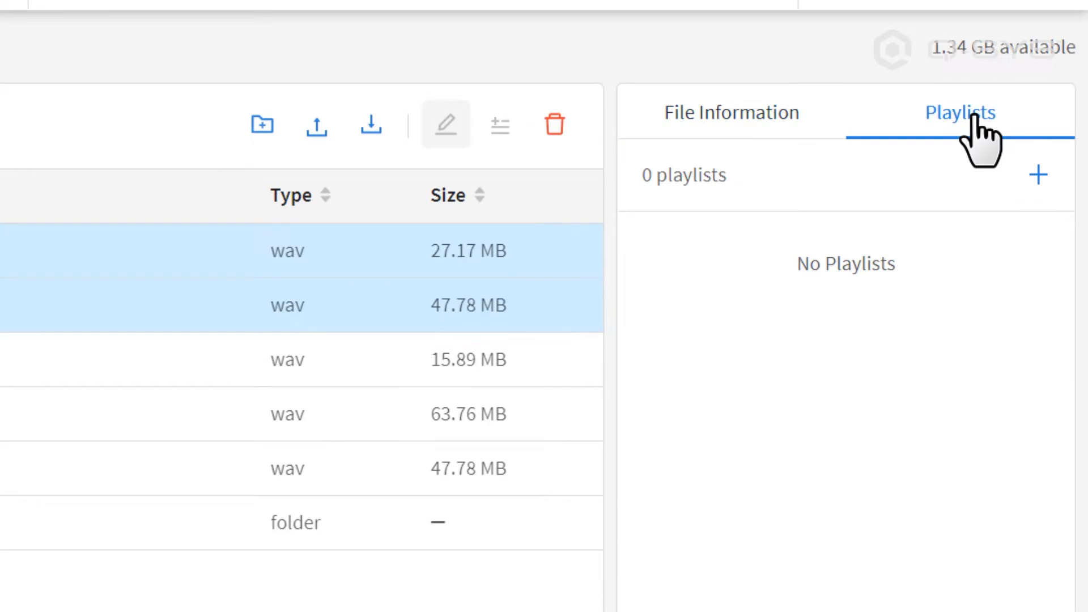
pyautogui.click(1040, 175)
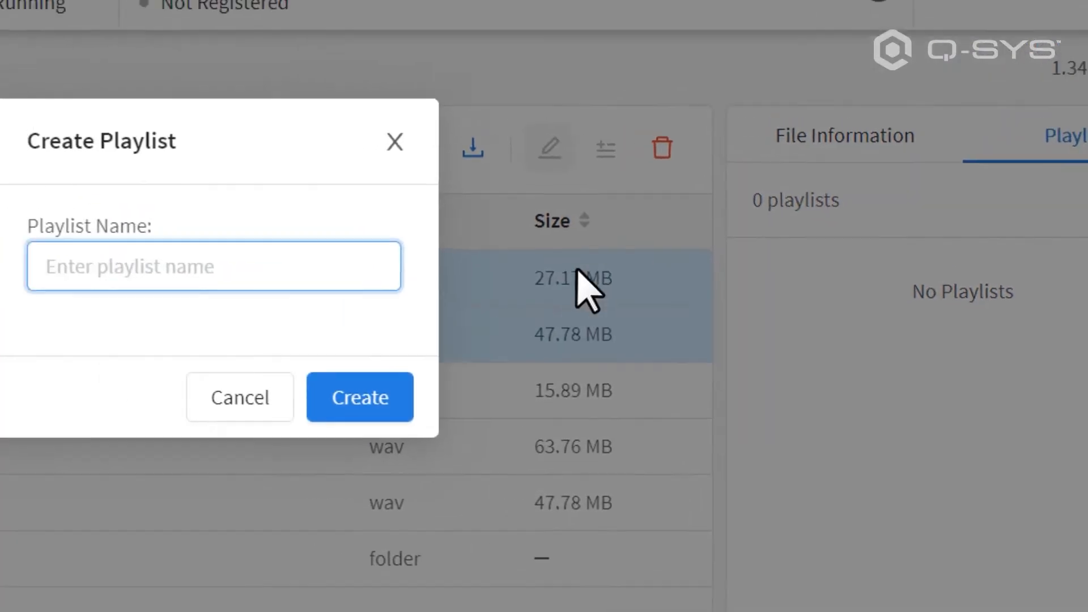
pyautogui.write('Cantina Time')
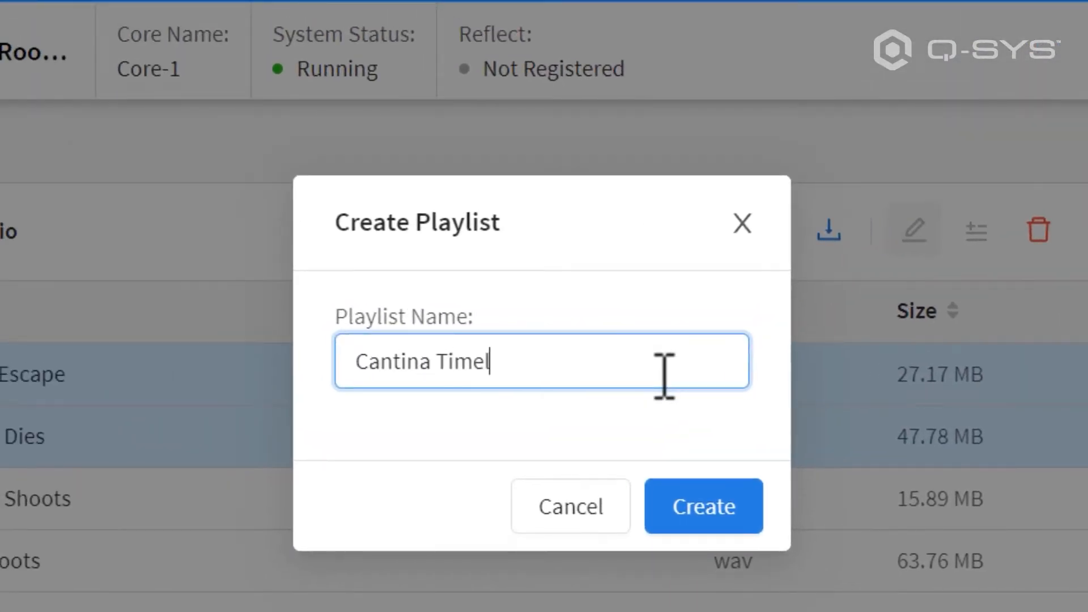
pyautogui.click(703, 505)
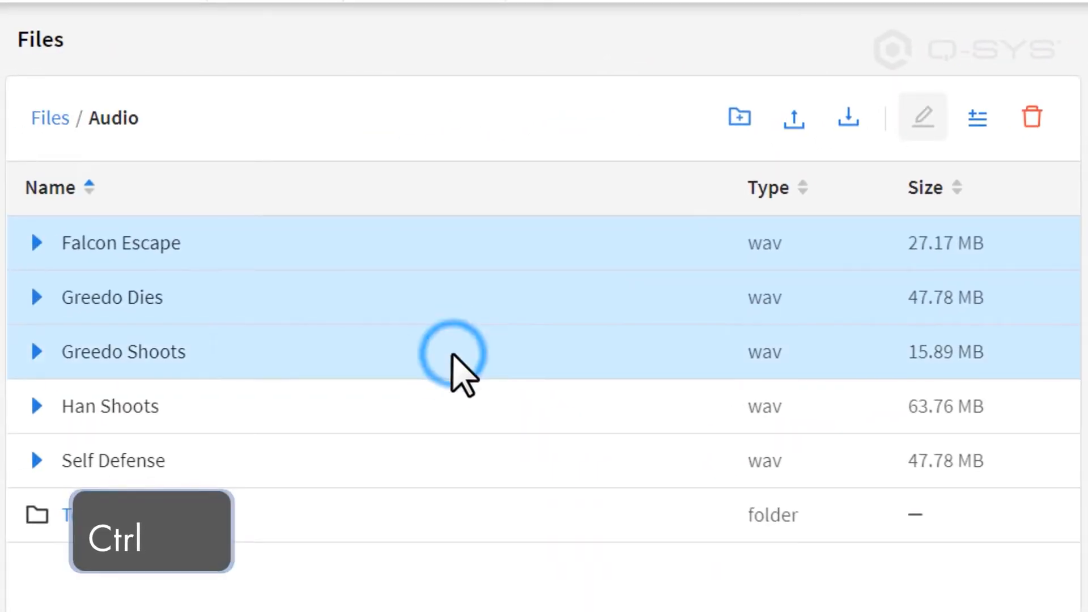
# Add all five WAV files to Cantina Timeline, then remove unwanted tracks leaving three
pyautogui.click(111, 460)
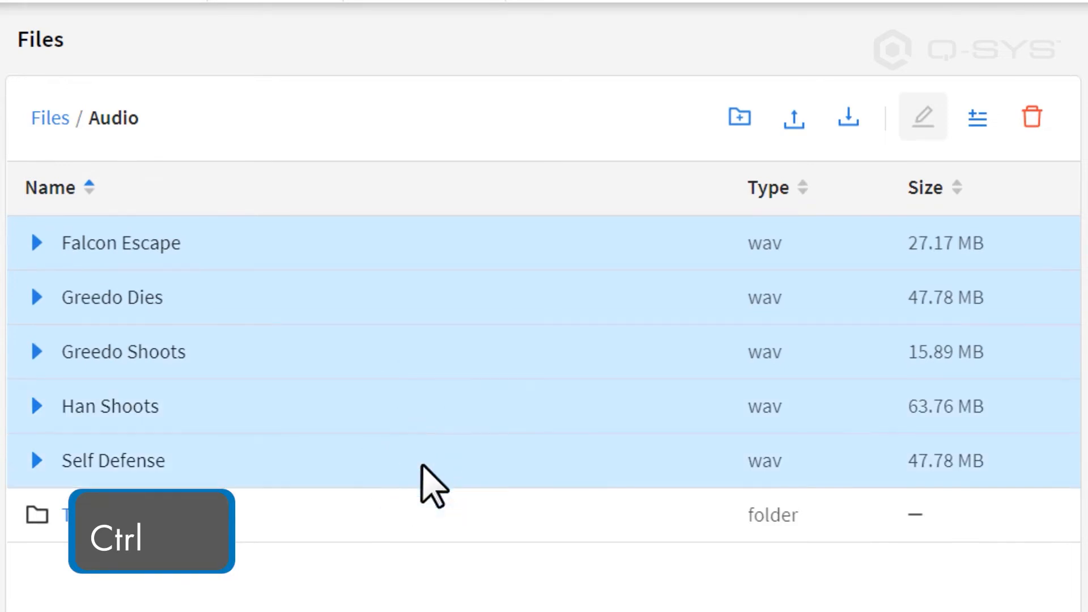
pyautogui.click(977, 116)
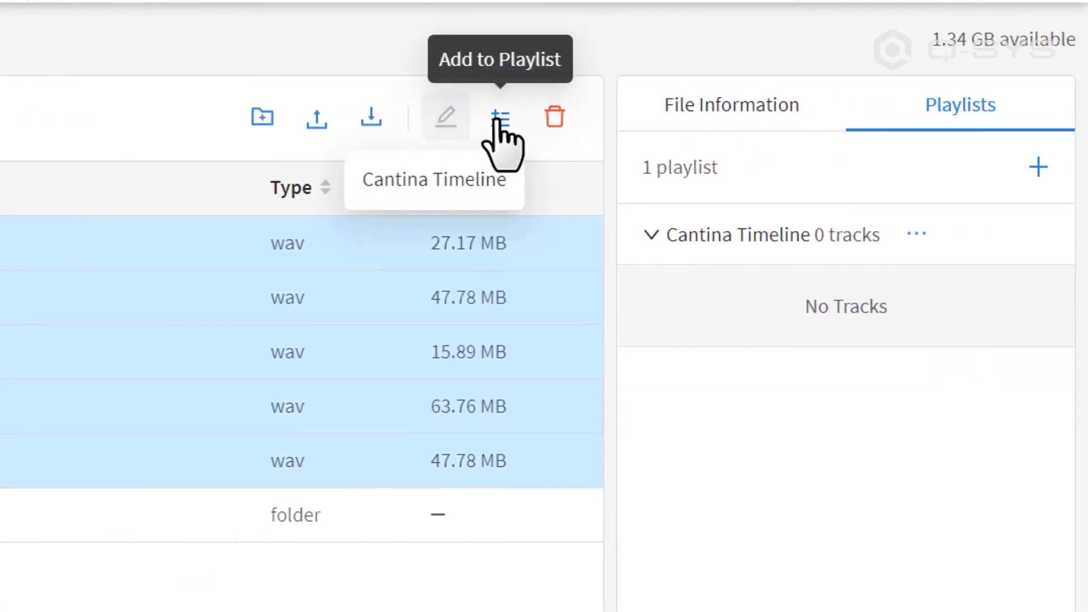
pyautogui.click(433, 180)
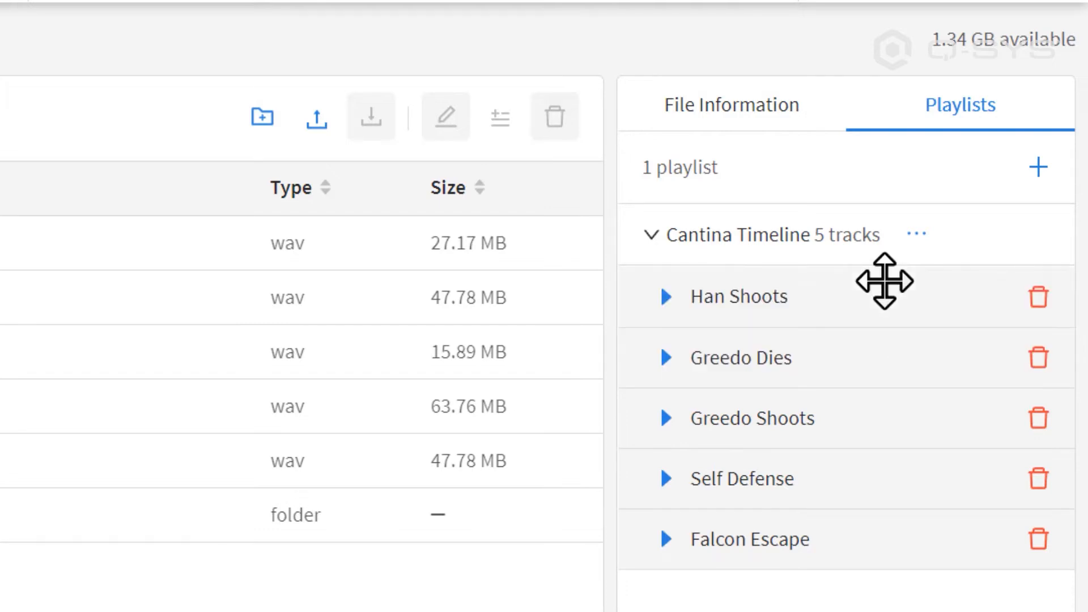
pyautogui.click(1039, 417)
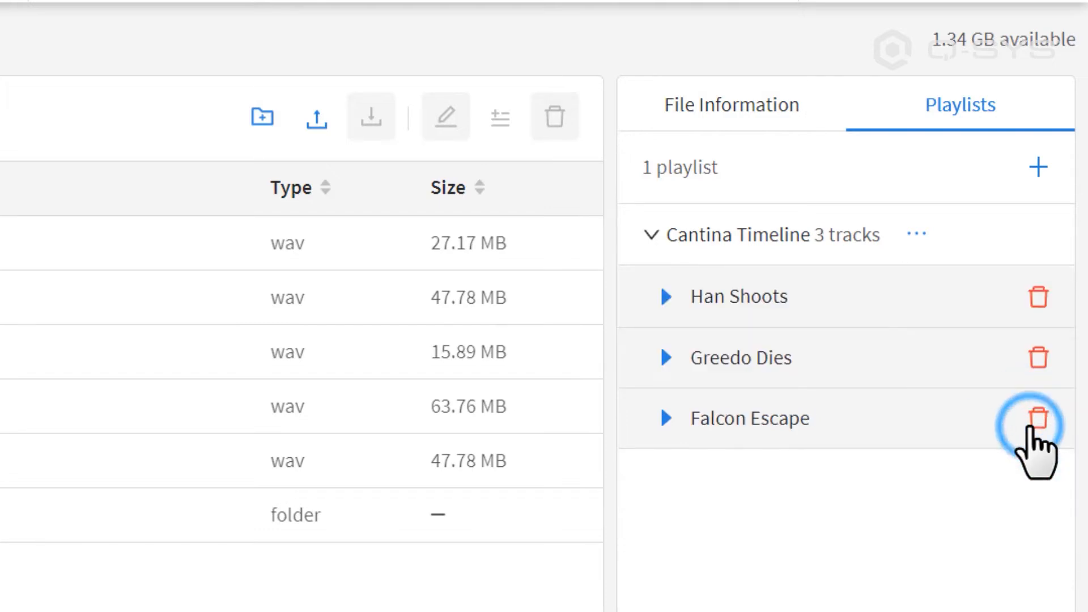
pyautogui.moveTo(916, 517)
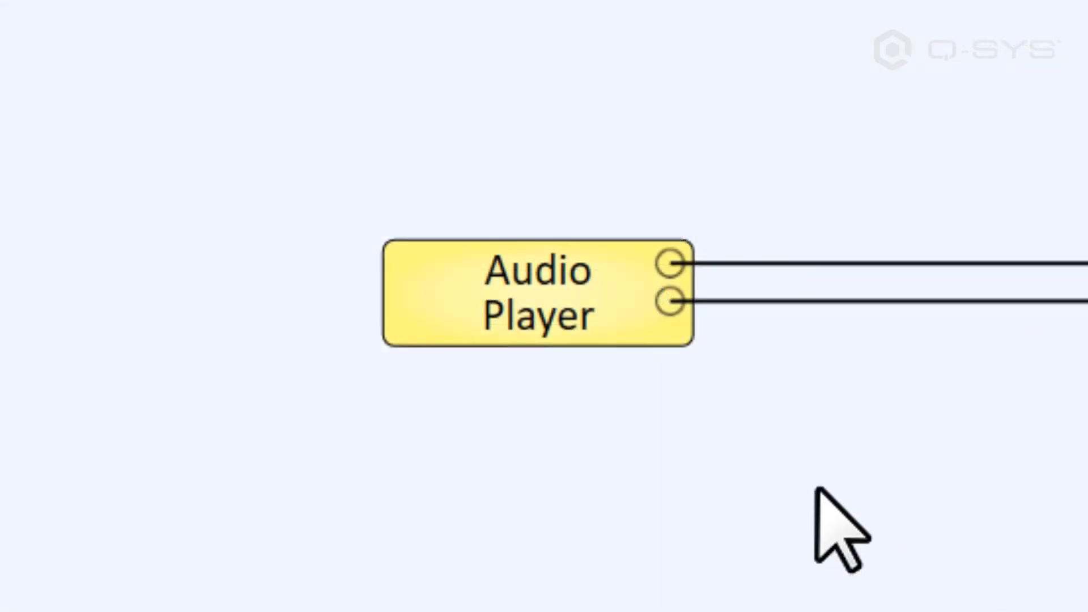
# Set the Audio Player's playlist to Cantina Timeline
pyautogui.doubleClick(533, 292)
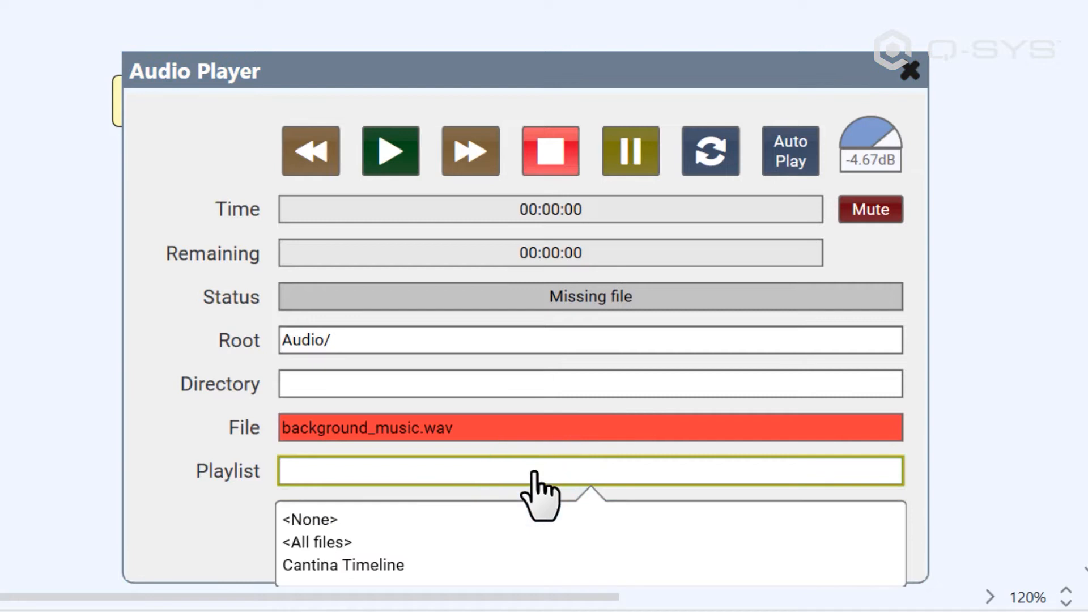
pyautogui.click(342, 564)
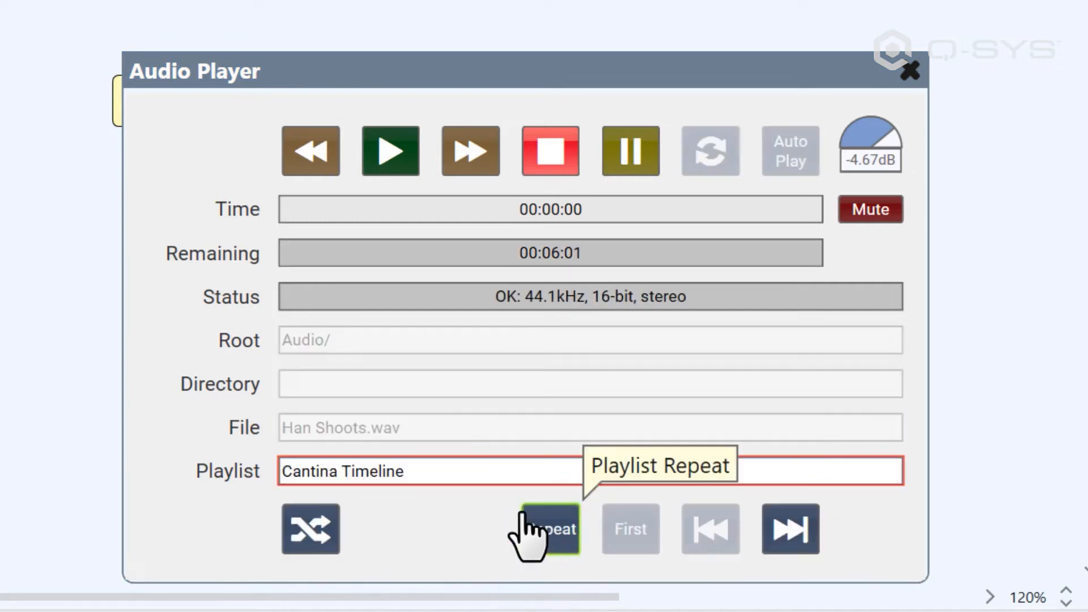
pyautogui.moveTo(497, 444)
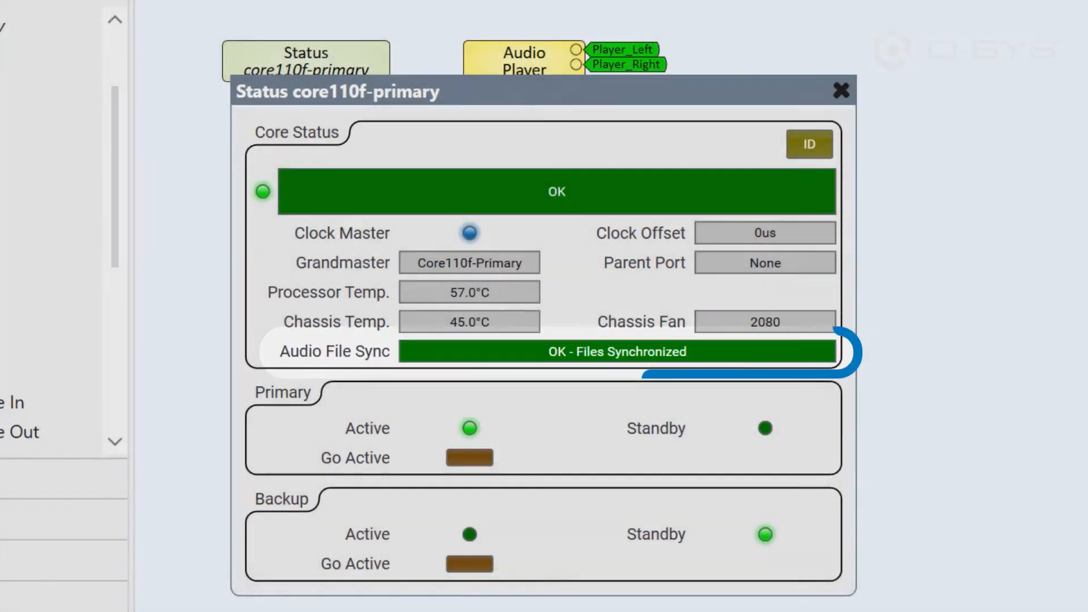
# Close the Core status window to return to the design
pyautogui.click(840, 91)
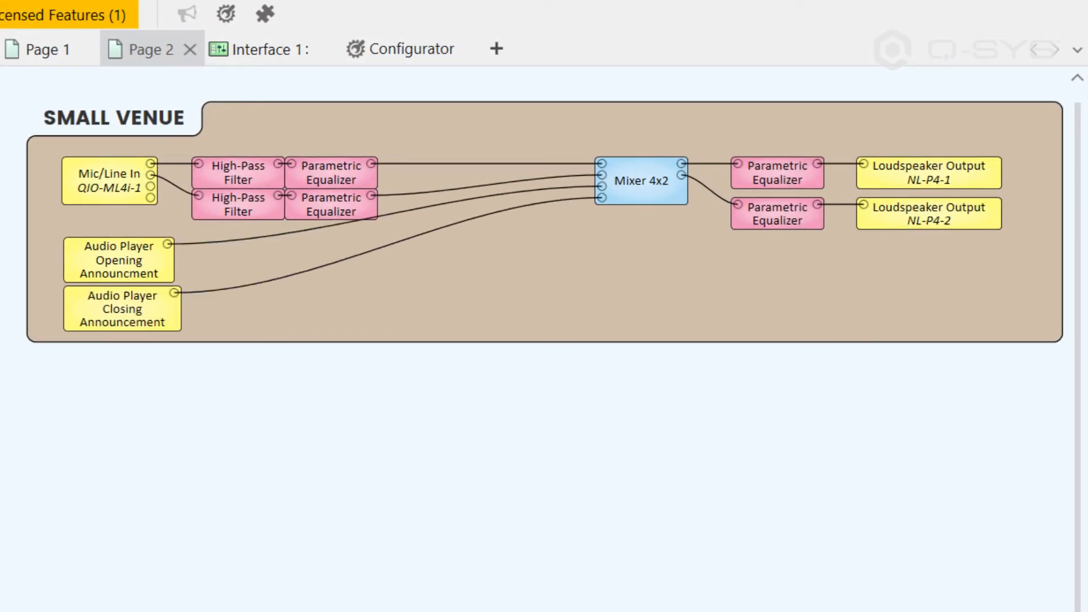
# Expand the Public Address schematic category, then return to the Core's Files page
pyautogui.scroll(-3)
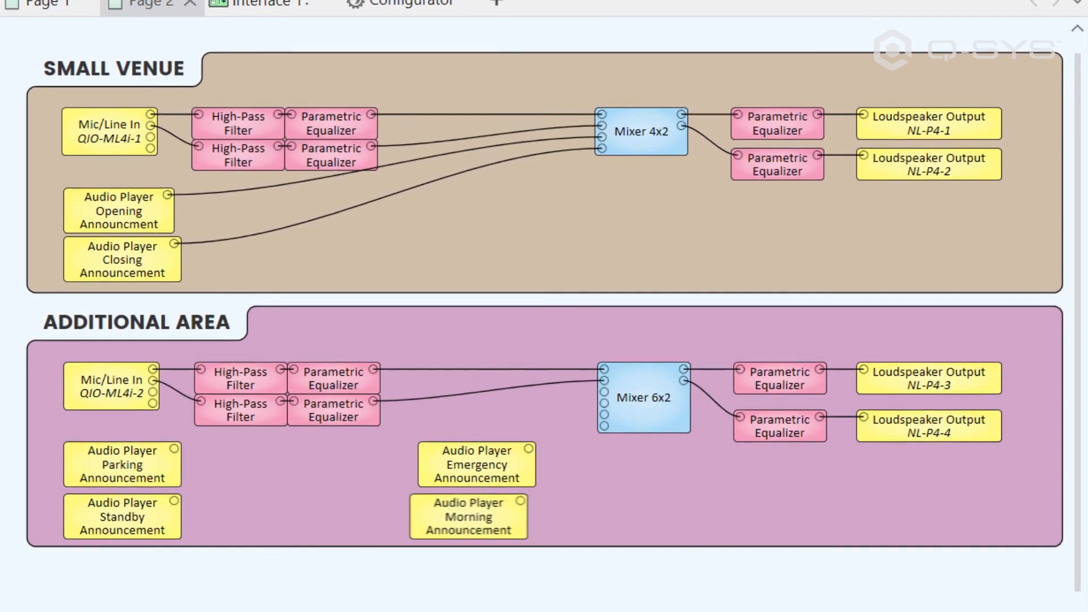
pyautogui.scroll(-3)
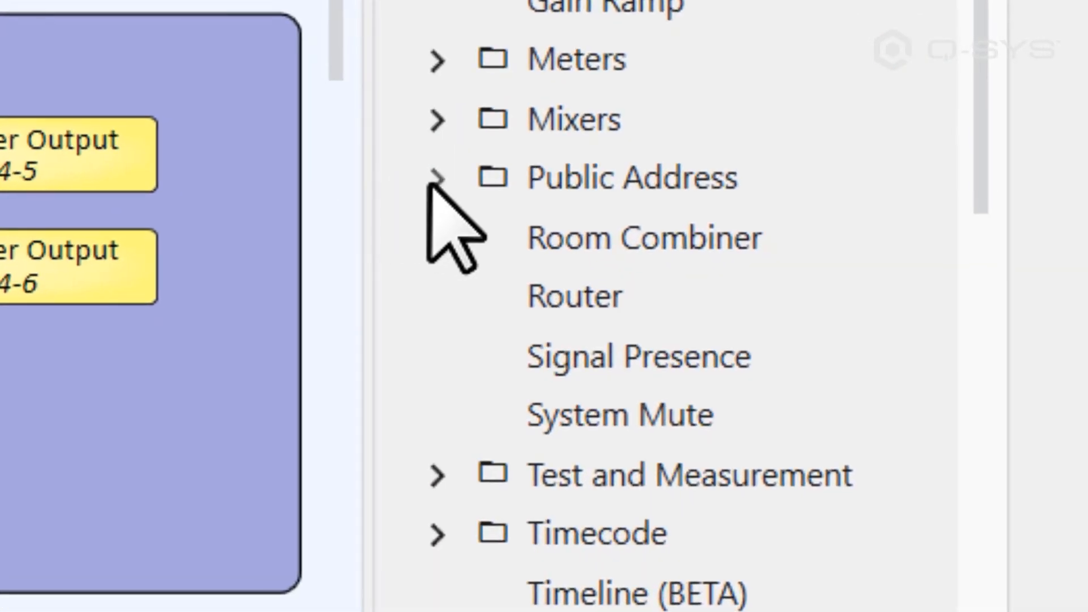
pyautogui.click(441, 178)
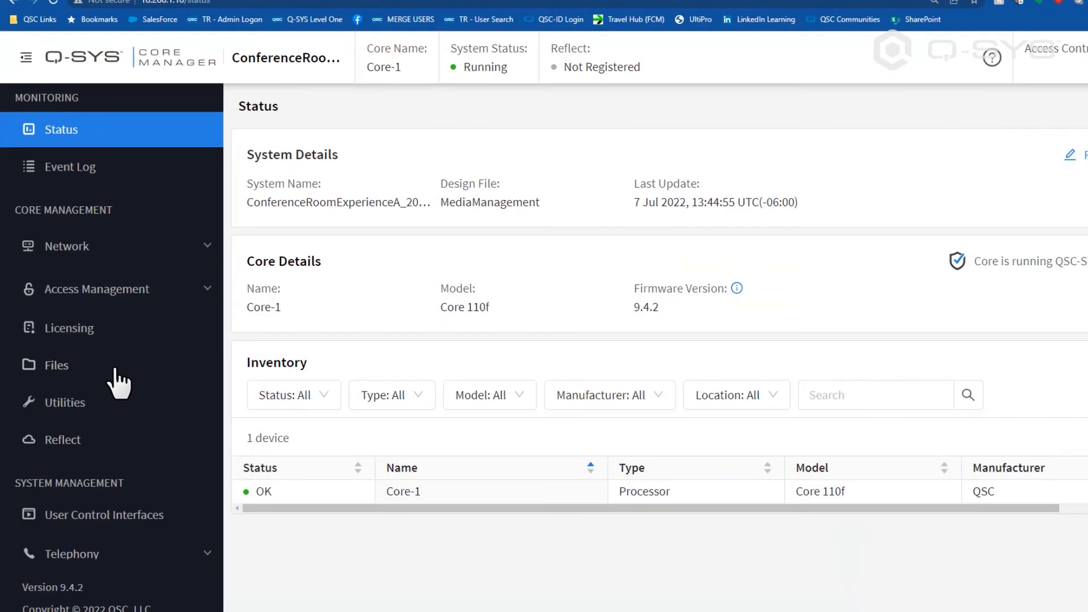
pyautogui.click(55, 364)
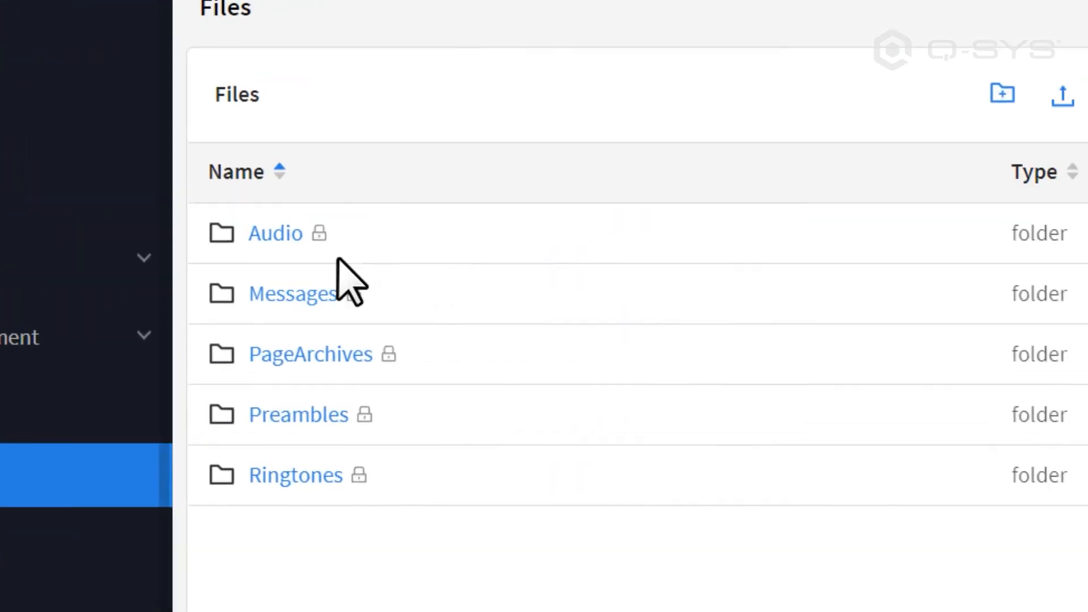